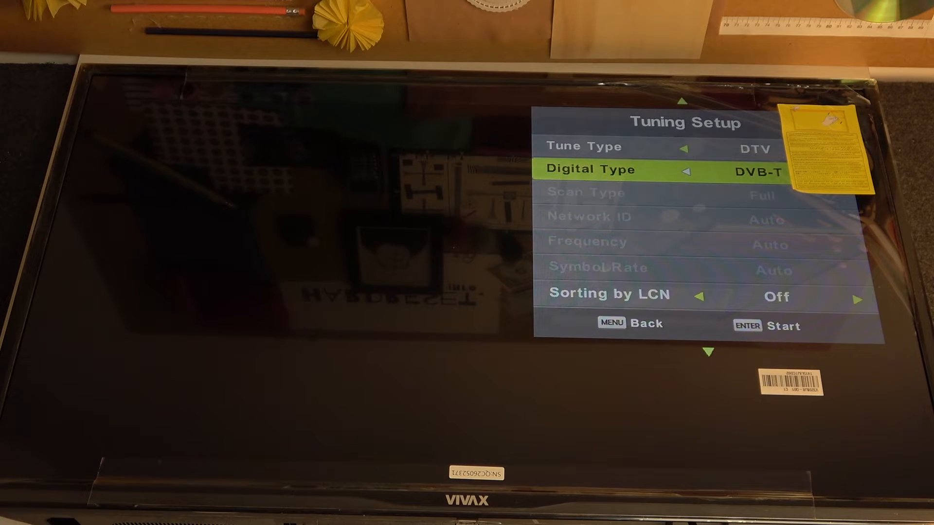
Start the DTV DVB-T channel scan from Tuning Setup, beginning at 0% with no programmes found.
{"action": "key", "text": "enter"}
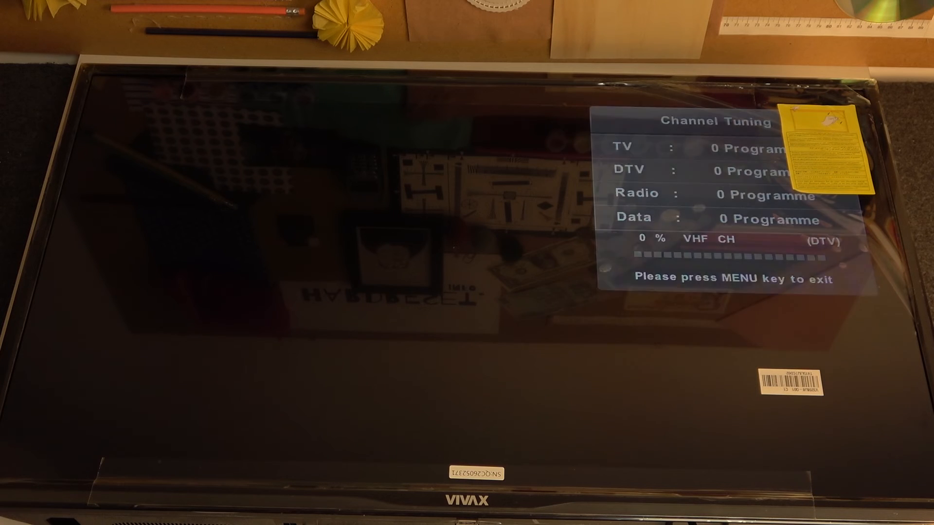